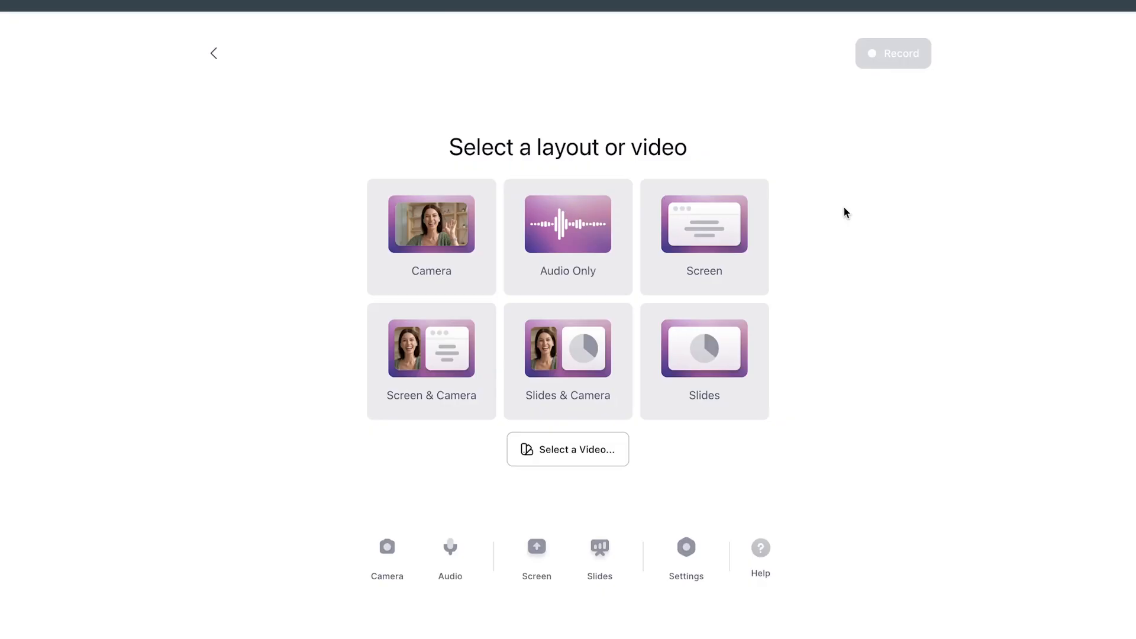
Choose the Slides & Camera layout to reveal the Upload File and Google Slides import options.
{"action": "left_click", "coordinate": [568, 361]}
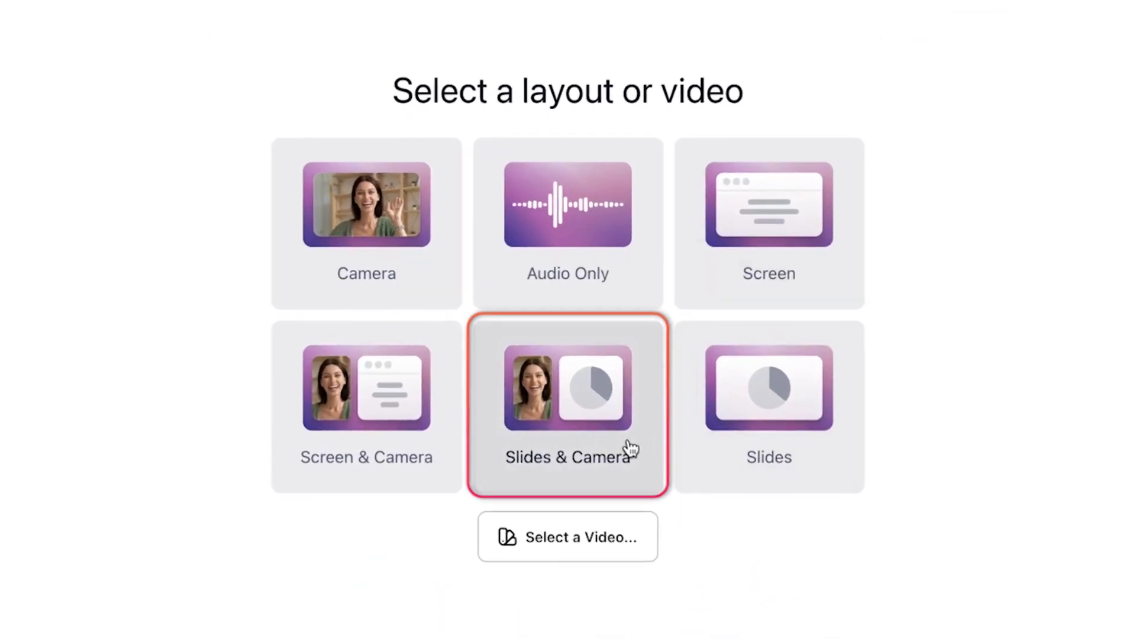
{"action": "left_click", "coordinate": [568, 406]}
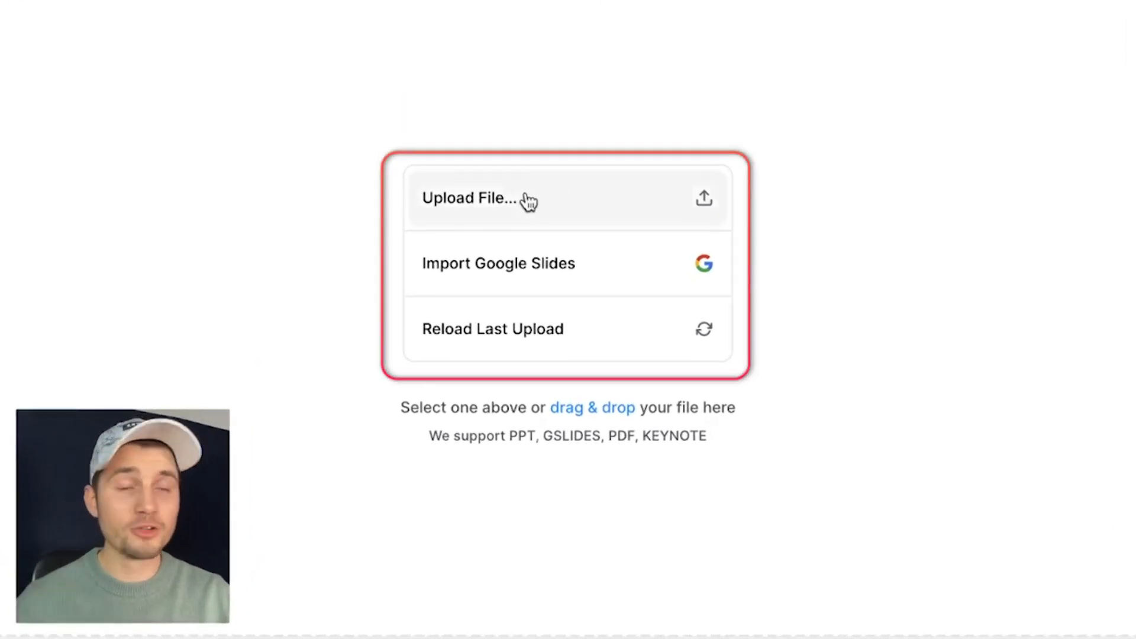
Upload Pegasus_powerpoint.pdf as the 32-slide presentation beside the webcam feed.
{"action": "left_click", "coordinate": [469, 198]}
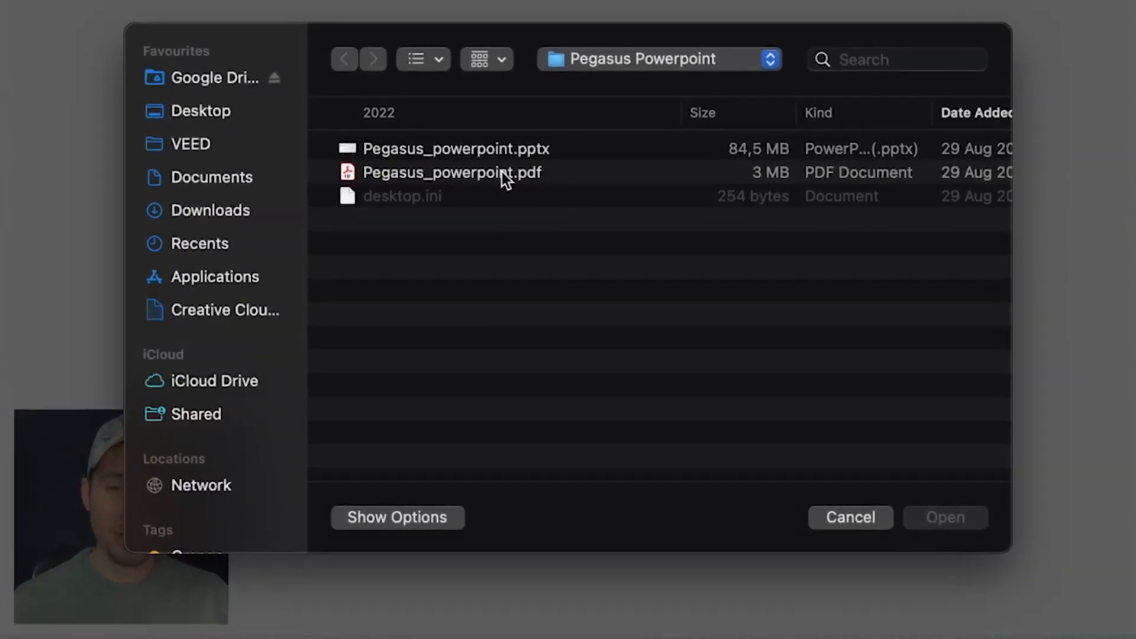
{"action": "left_click", "coordinate": [449, 173]}
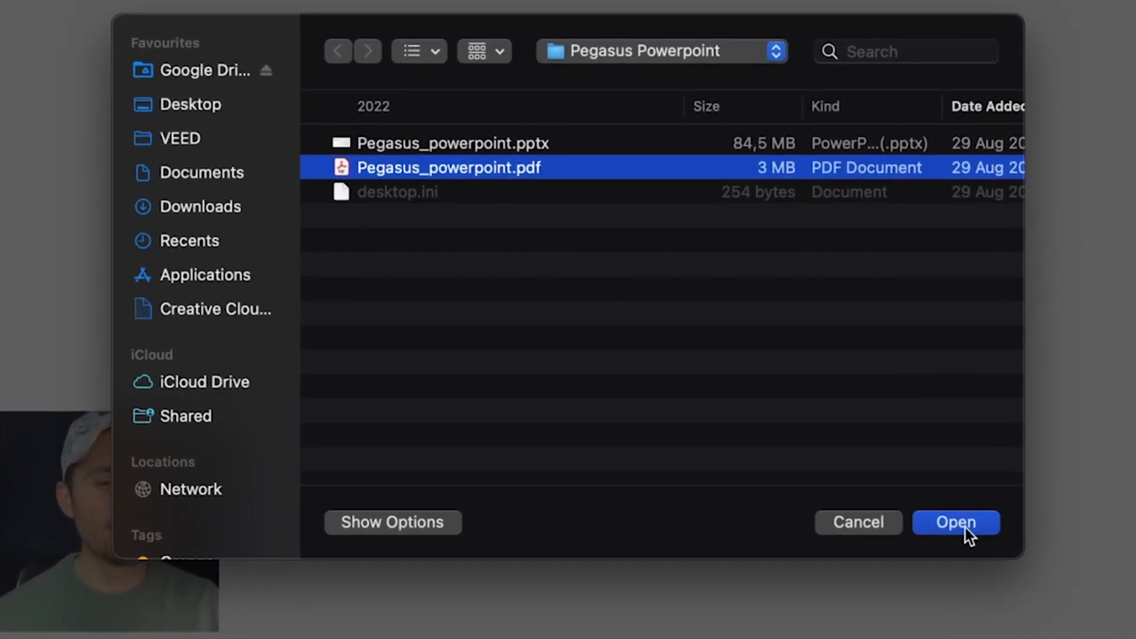
{"action": "left_click", "coordinate": [955, 522]}
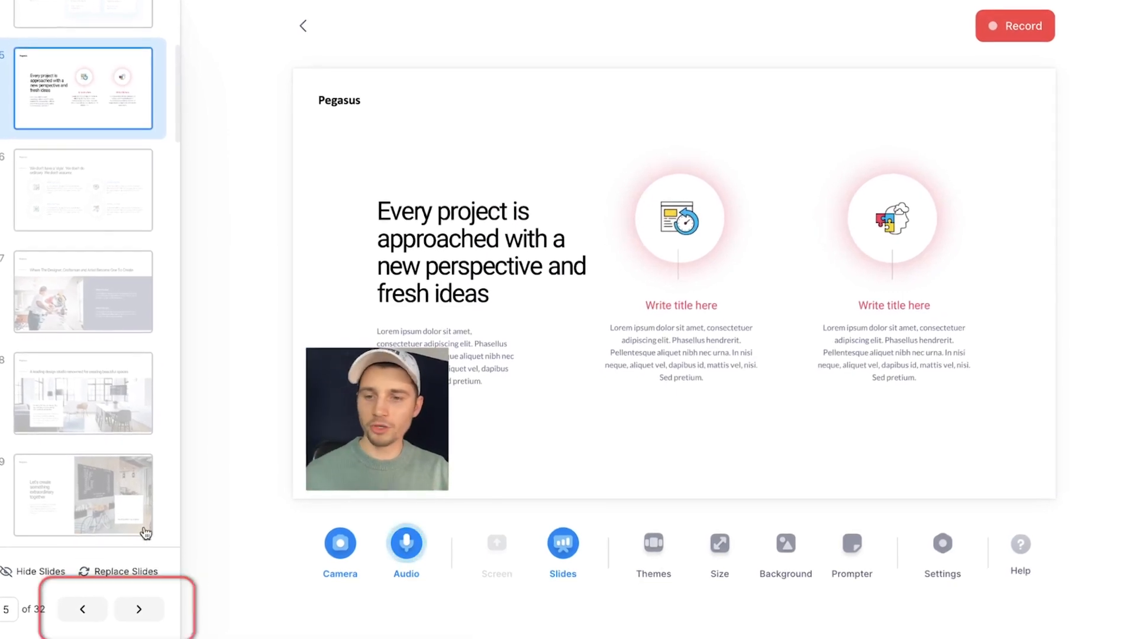
Return to slide 1, preview the Playground and Keytone themes, then apply the purple gradient background image.
{"action": "left_click", "coordinate": [139, 609]}
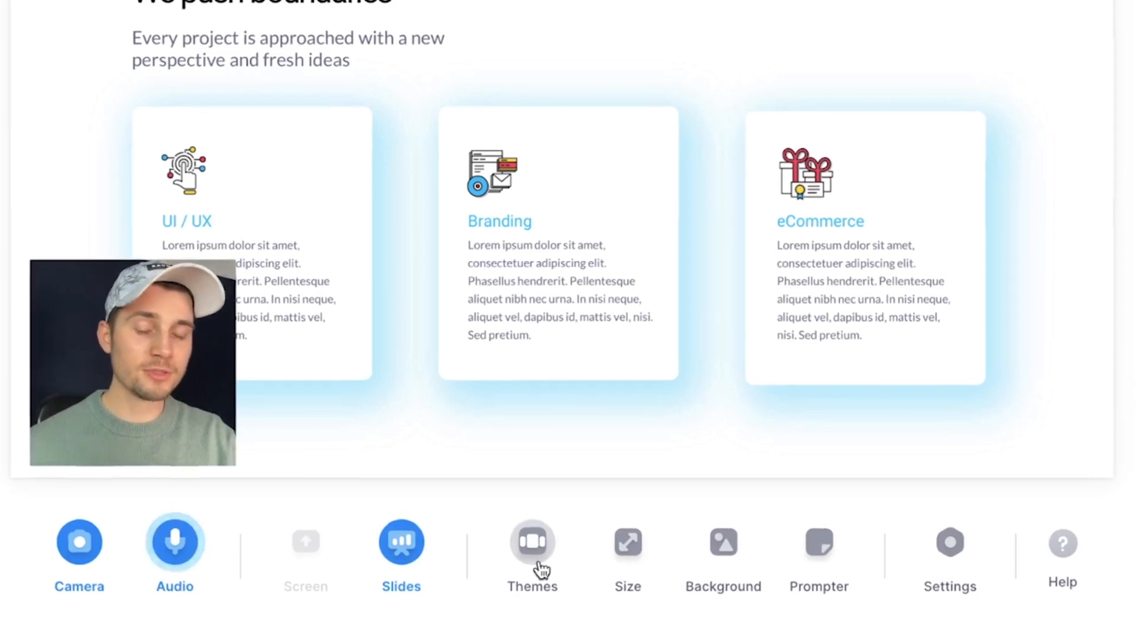
{"action": "left_click", "coordinate": [532, 541]}
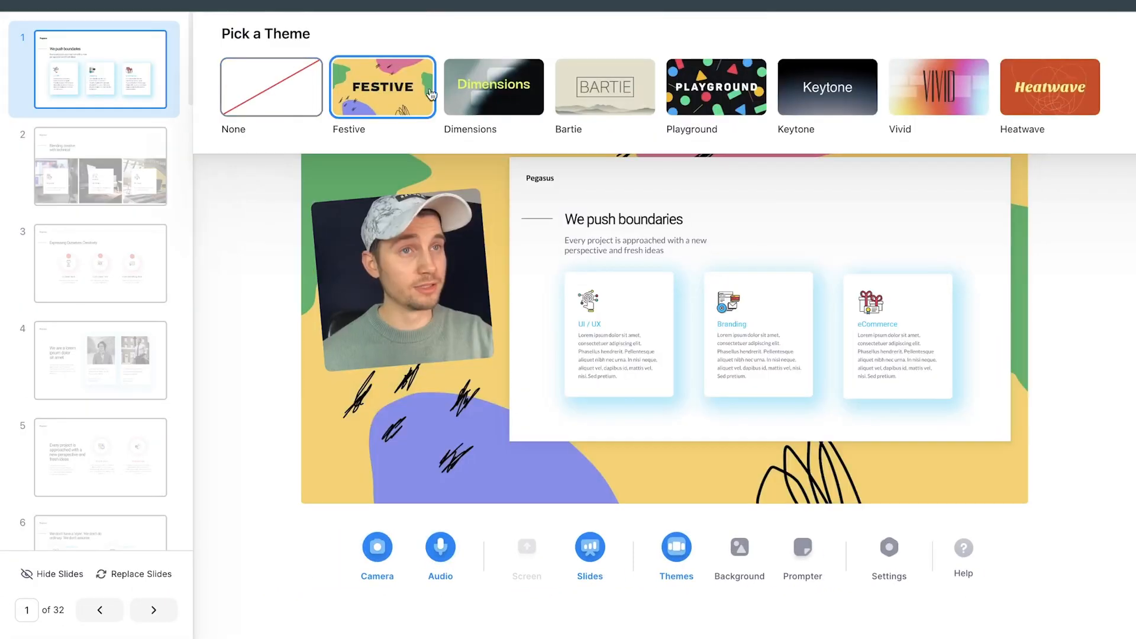
{"action": "left_click", "coordinate": [718, 85]}
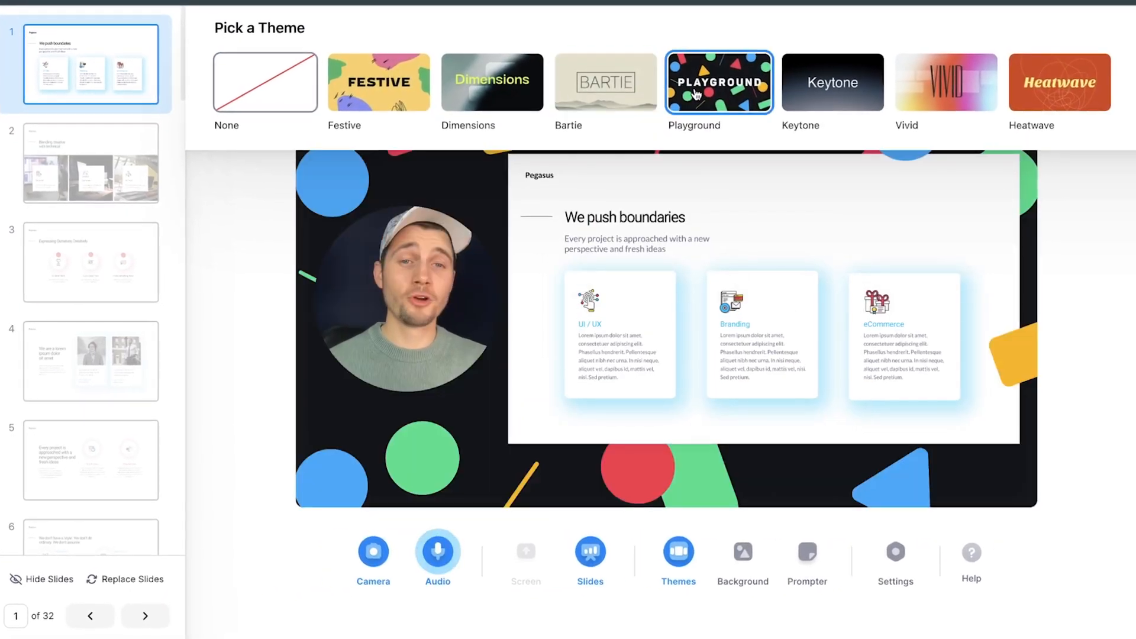
{"action": "left_click", "coordinate": [840, 81]}
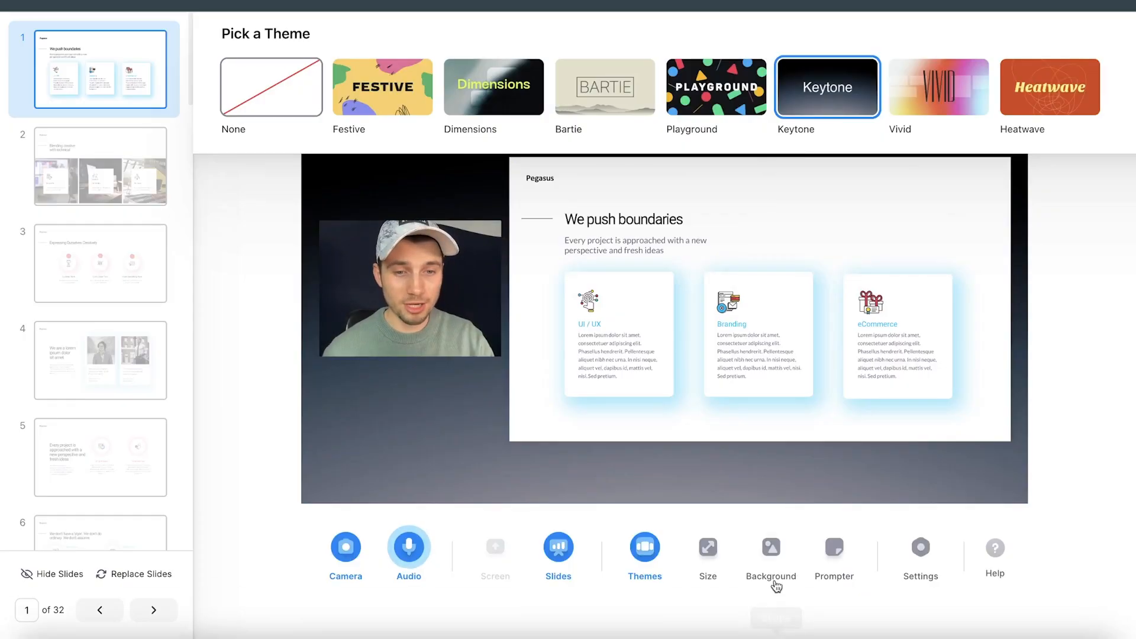
{"action": "left_click", "coordinate": [771, 552]}
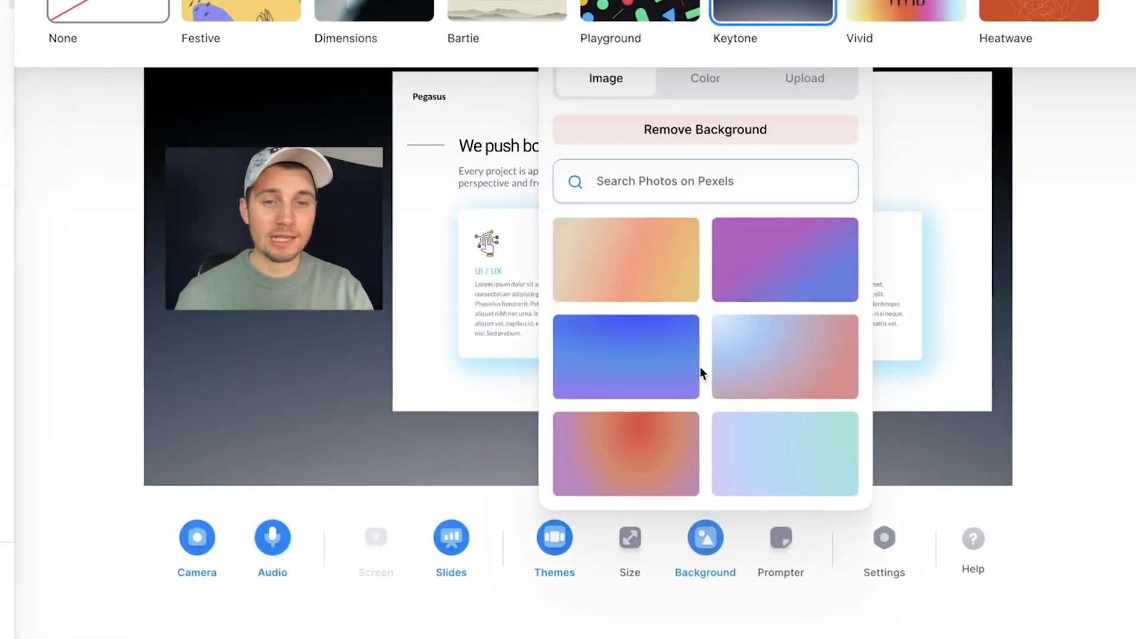
{"action": "left_click", "coordinate": [784, 259]}
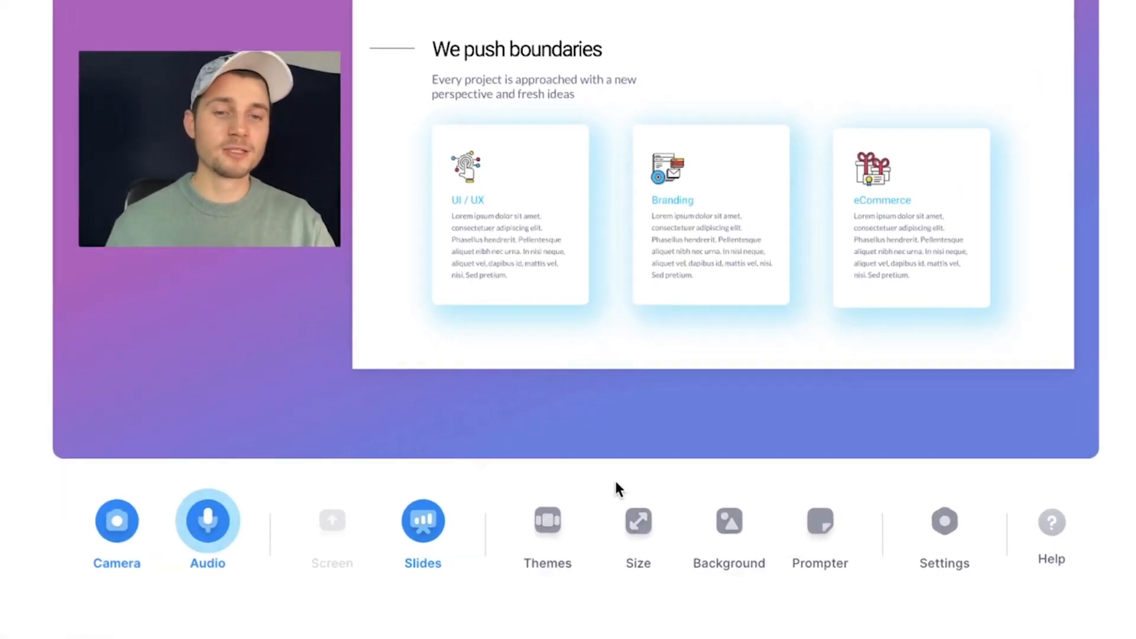
Keep the Landscape (16:9) size and switch the webcam off so only slides show.
{"action": "left_click", "coordinate": [638, 521]}
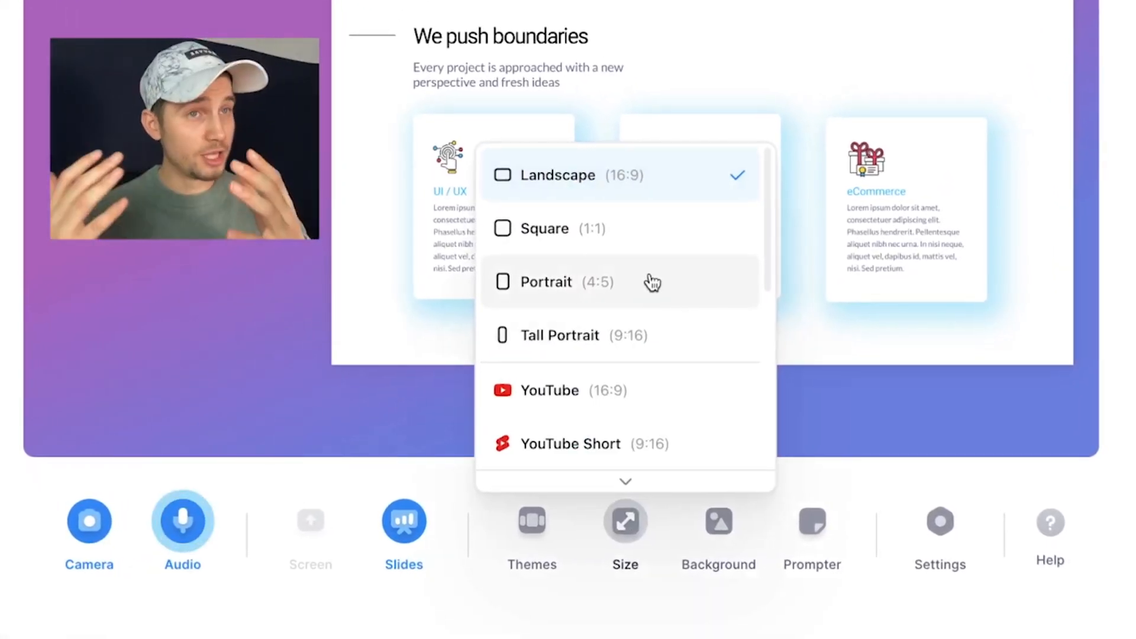
{"action": "scroll", "scroll_direction": "down", "scroll_amount": 3}
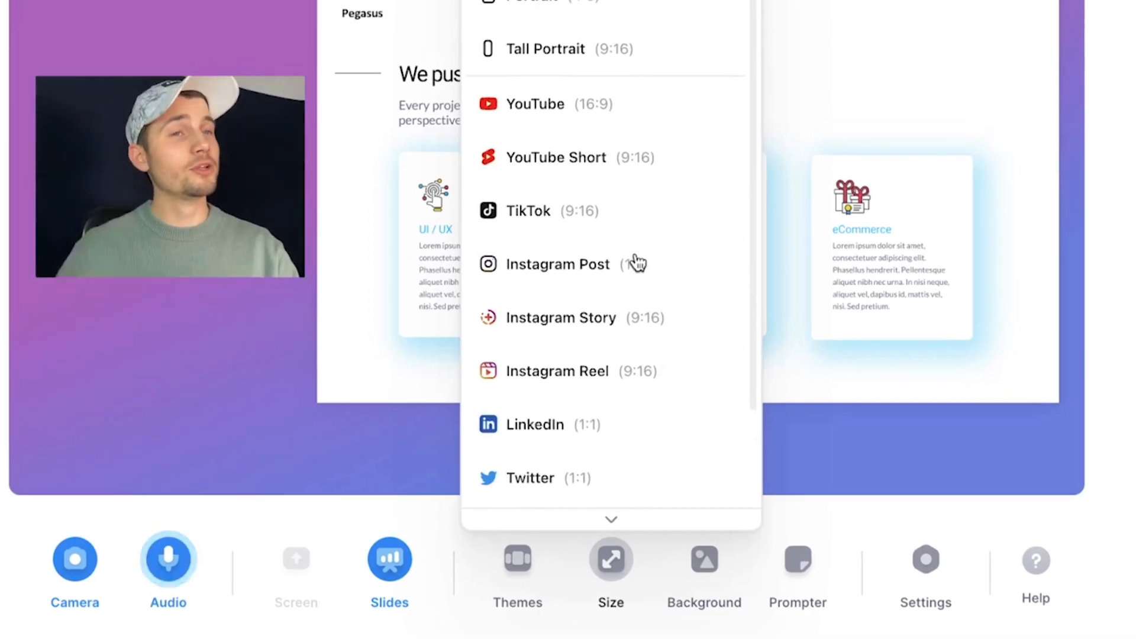
{"action": "scroll", "scroll_direction": "down", "scroll_amount": 3}
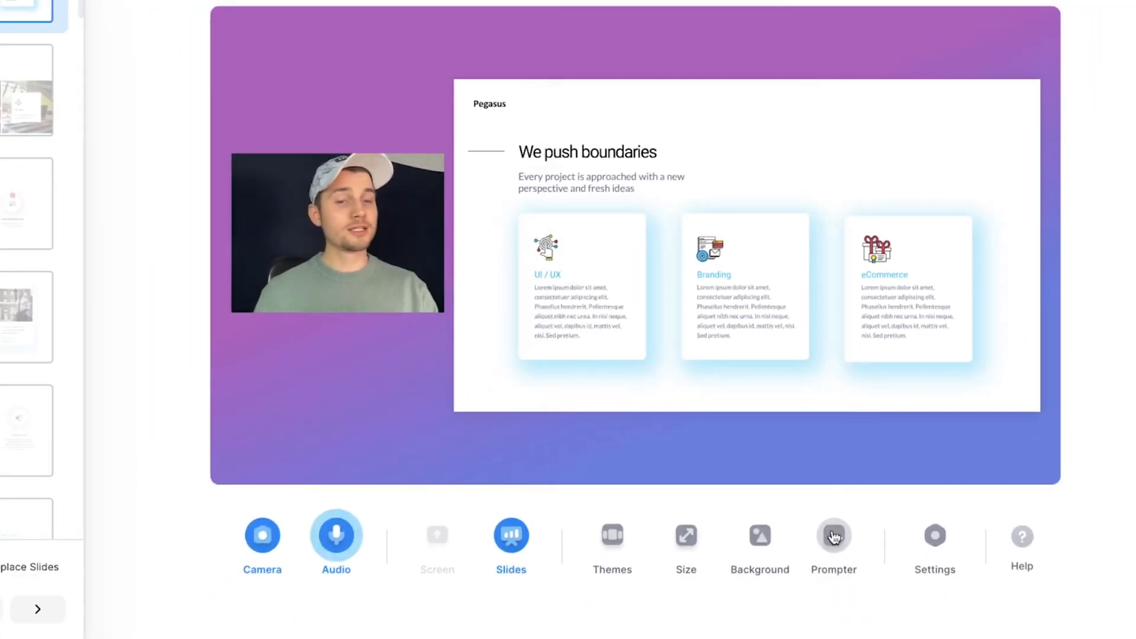
{"action": "left_click", "coordinate": [834, 535]}
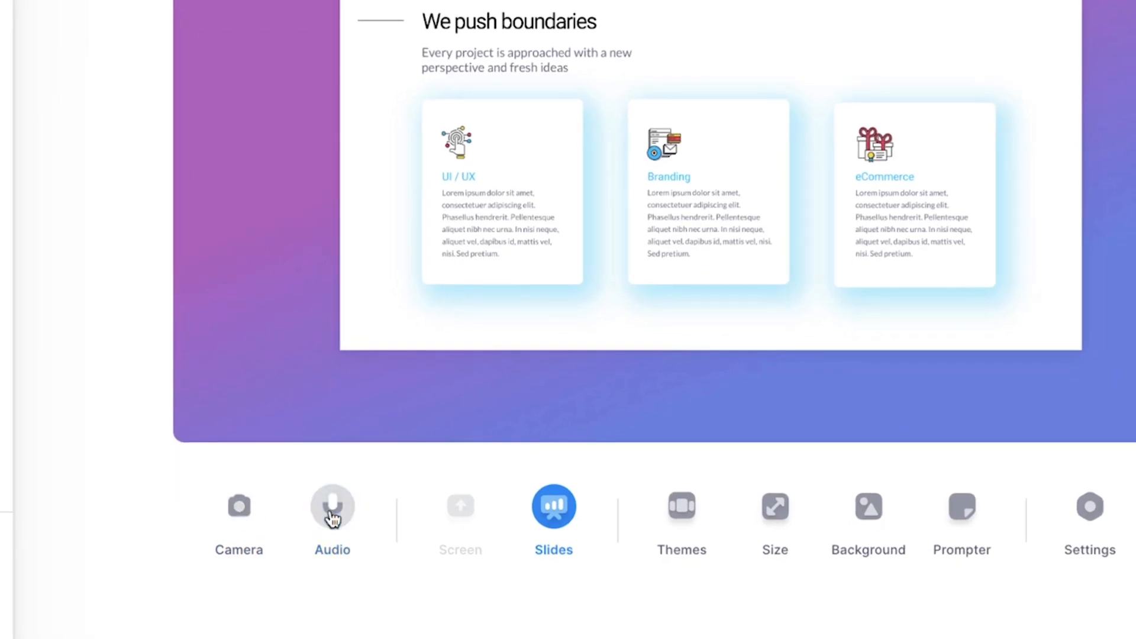
Turn the microphone back on and verify the built-in MacBook microphone in Settings > Audio.
{"action": "left_click", "coordinate": [1089, 505]}
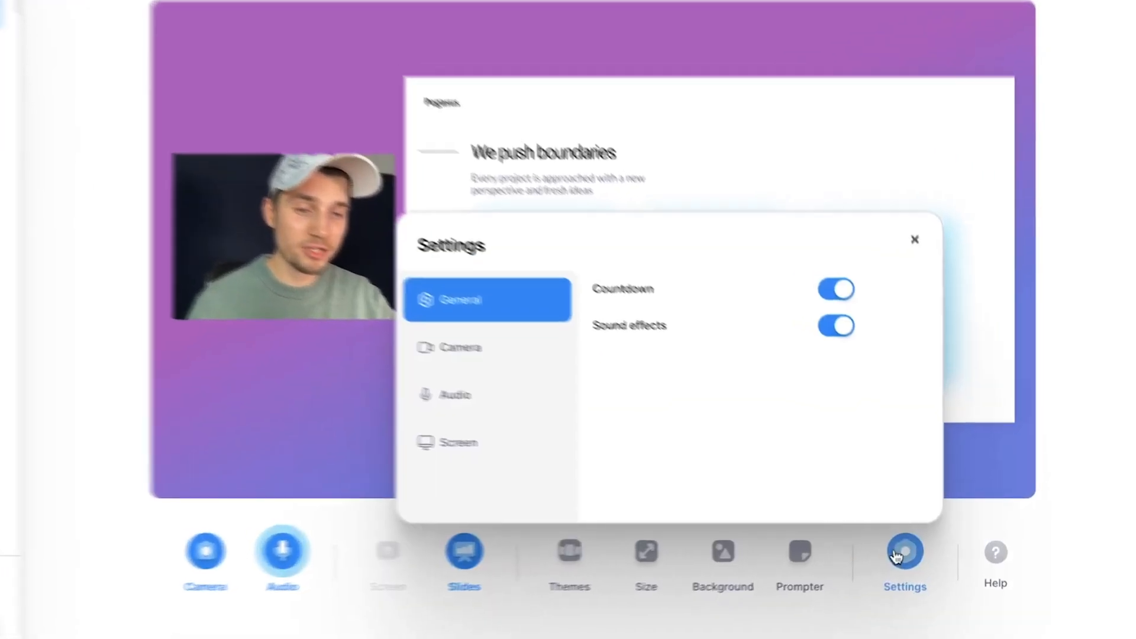
{"action": "left_click", "coordinate": [445, 395]}
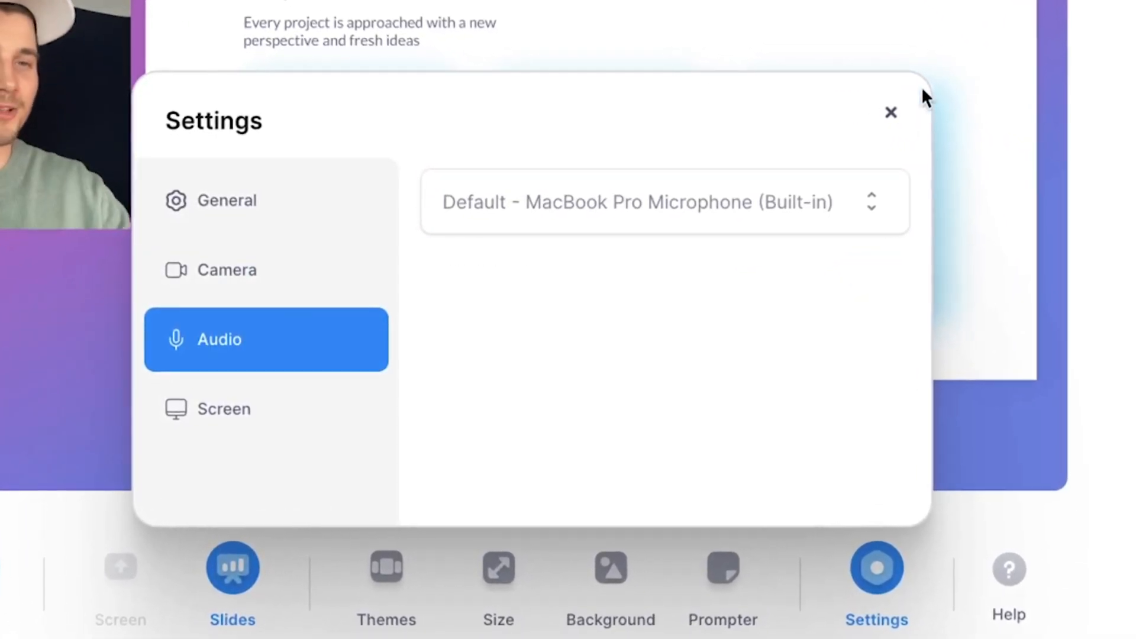
{"action": "left_click", "coordinate": [891, 112]}
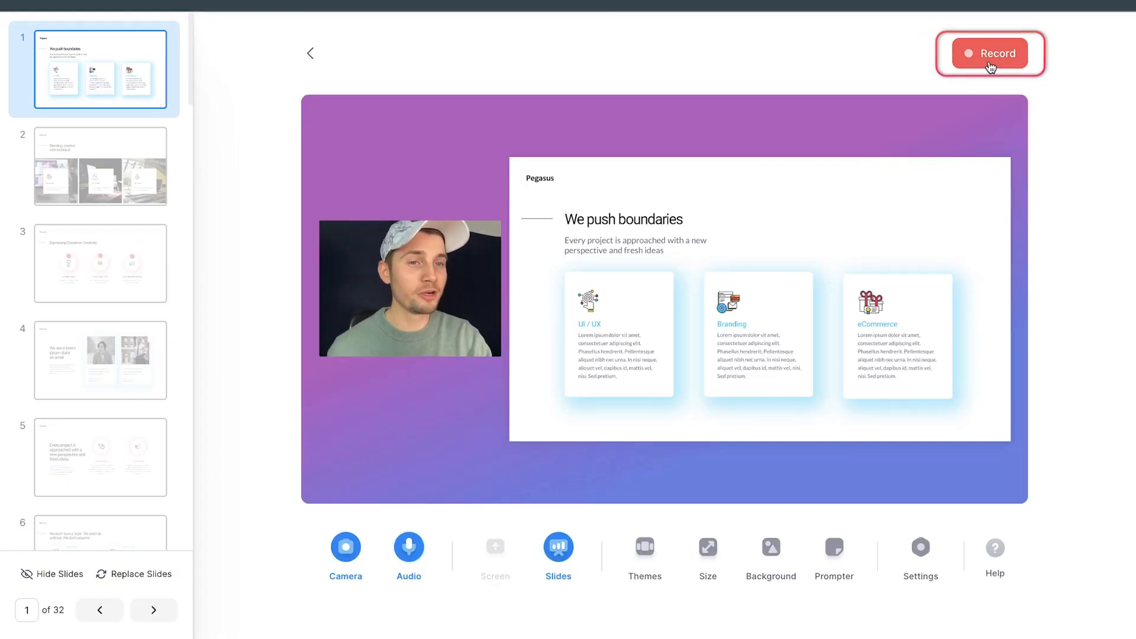
Record the slides-and-camera presentation for about 1:10, then stop recording.
{"action": "left_click", "coordinate": [991, 52]}
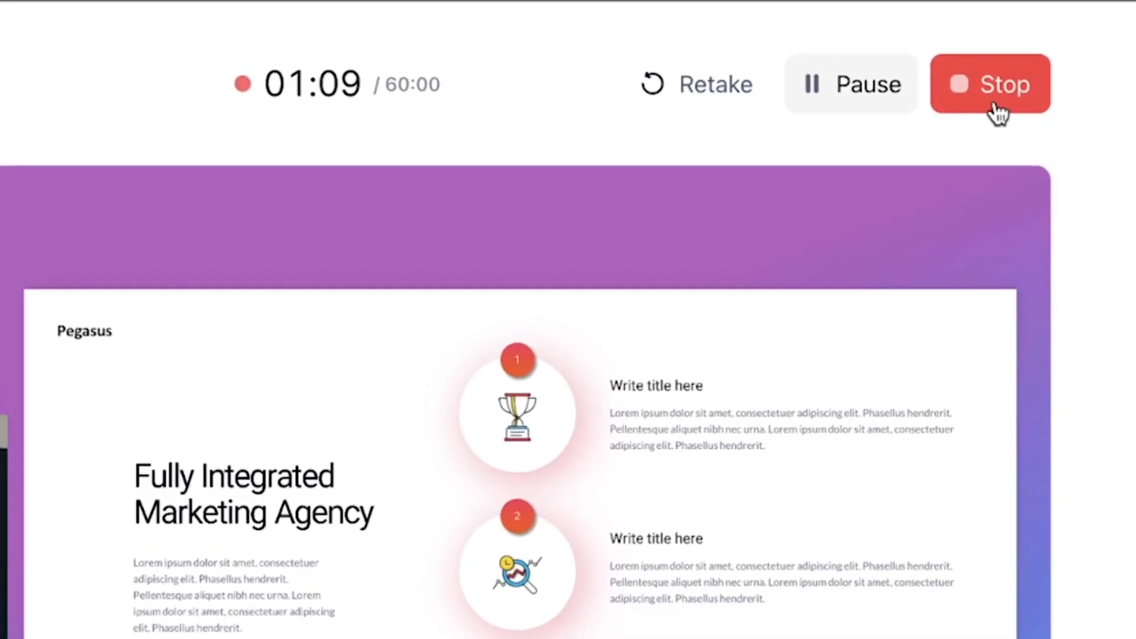
{"action": "left_click", "coordinate": [990, 84]}
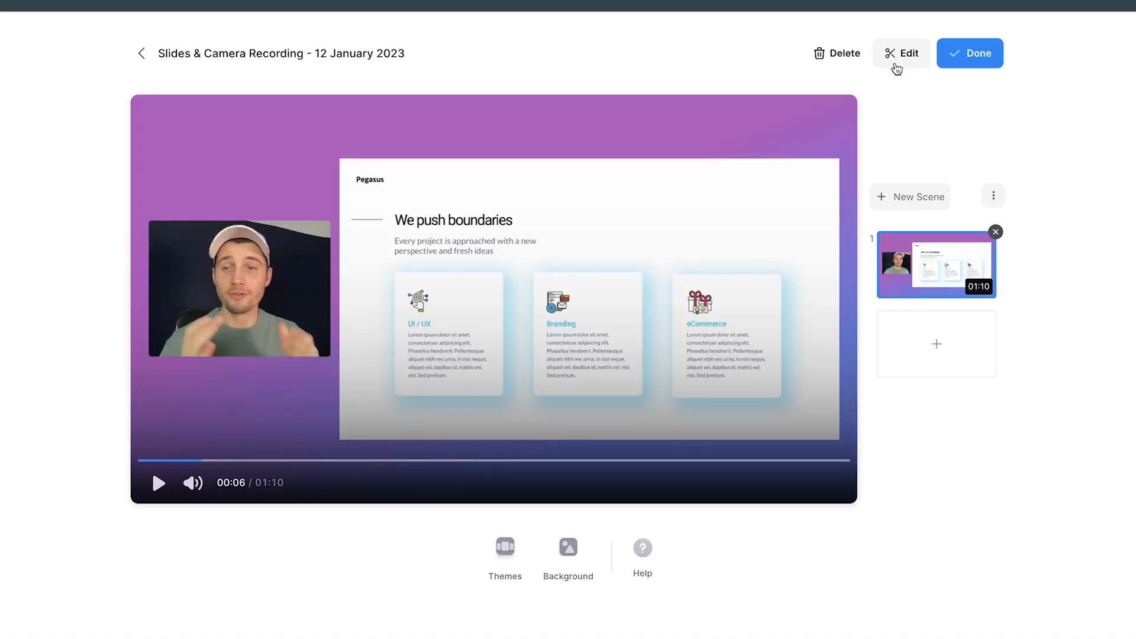
{"action": "left_click", "coordinate": [901, 53]}
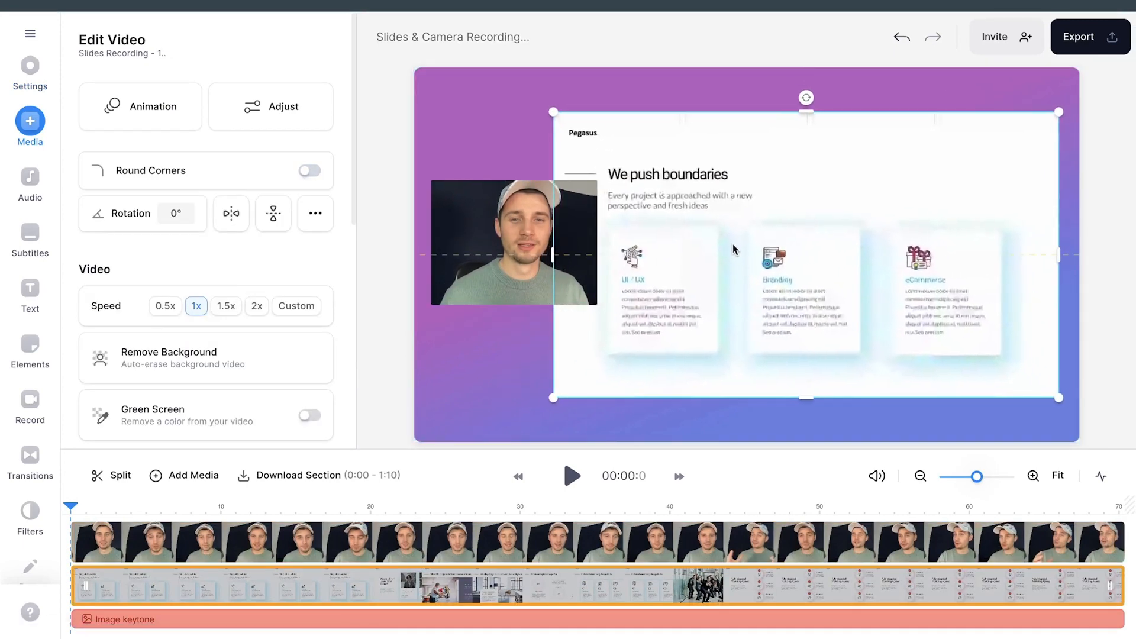
{"action": "left_click", "coordinate": [30, 243]}
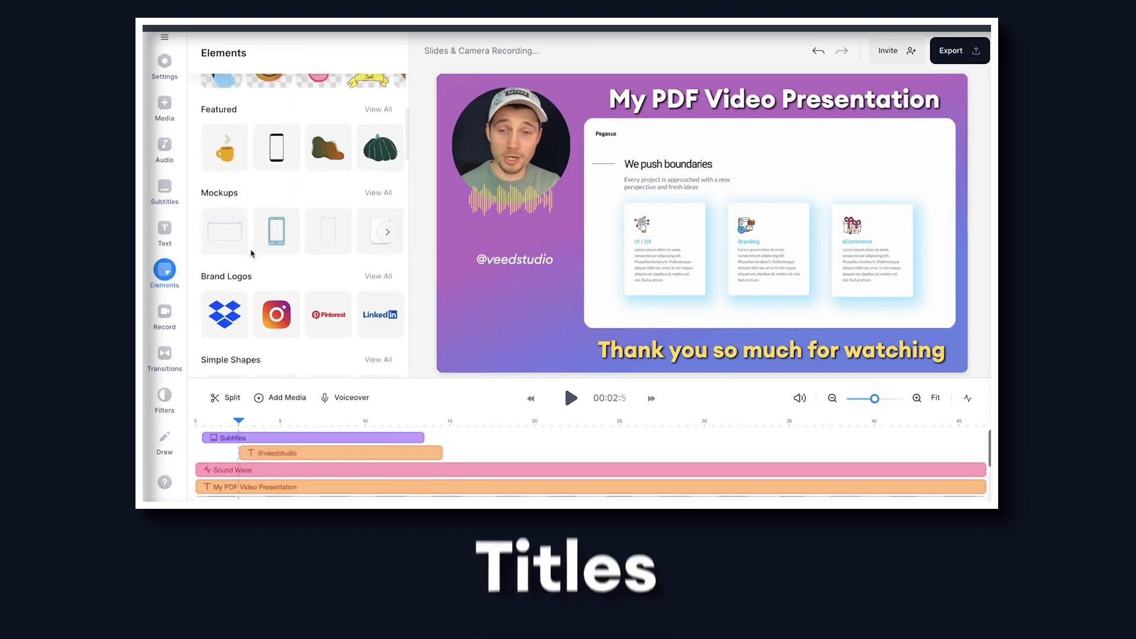
{"action": "left_click", "coordinate": [276, 314]}
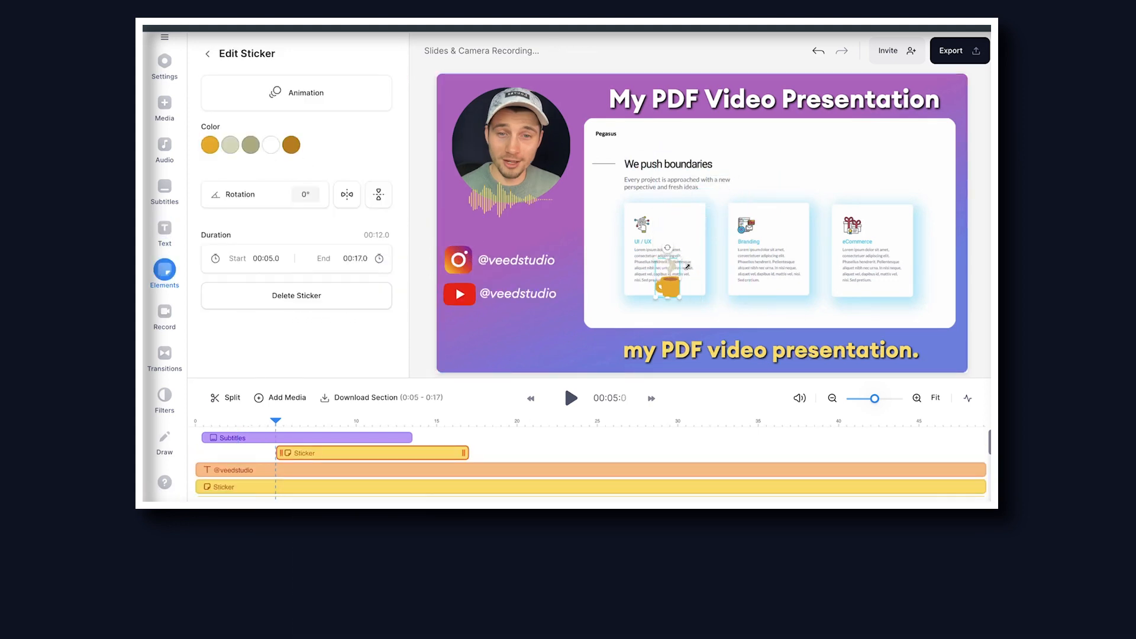
{"action": "left_click", "coordinate": [516, 355]}
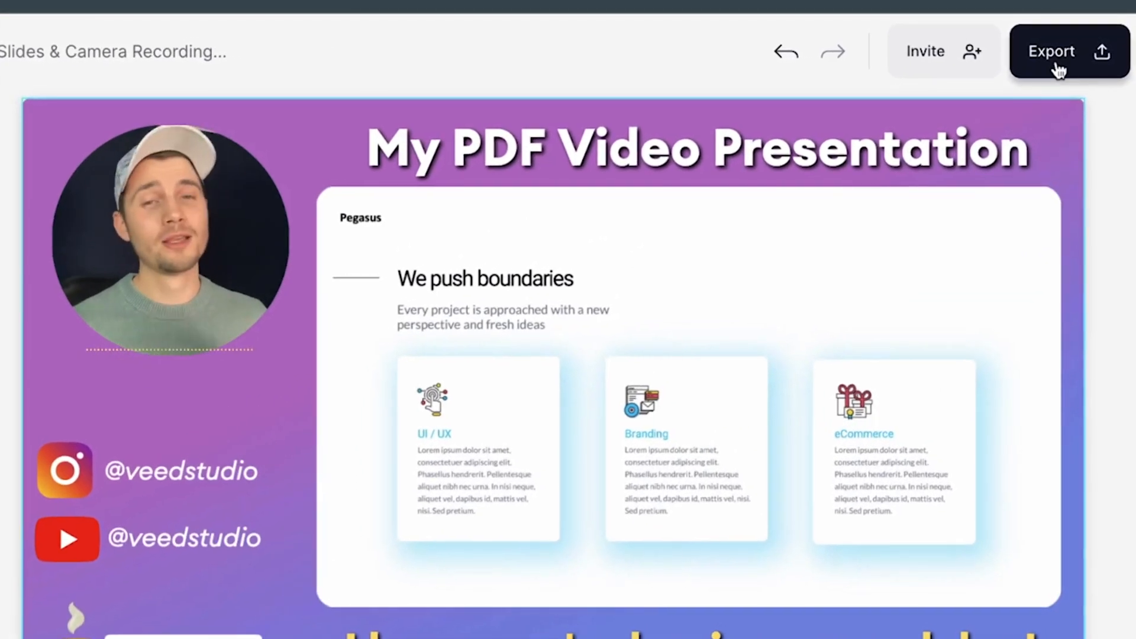
Export the video, share its link by email and post the 'Thanks! Great stuff' comment.
{"action": "left_click", "coordinate": [1052, 52]}
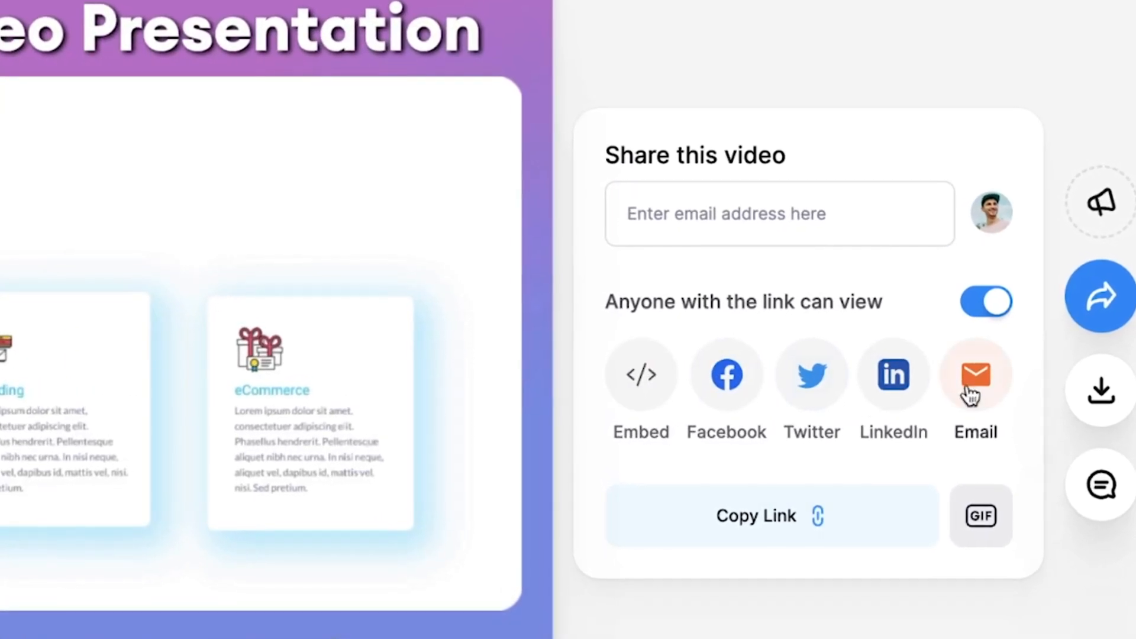
{"action": "left_click", "coordinate": [1098, 485]}
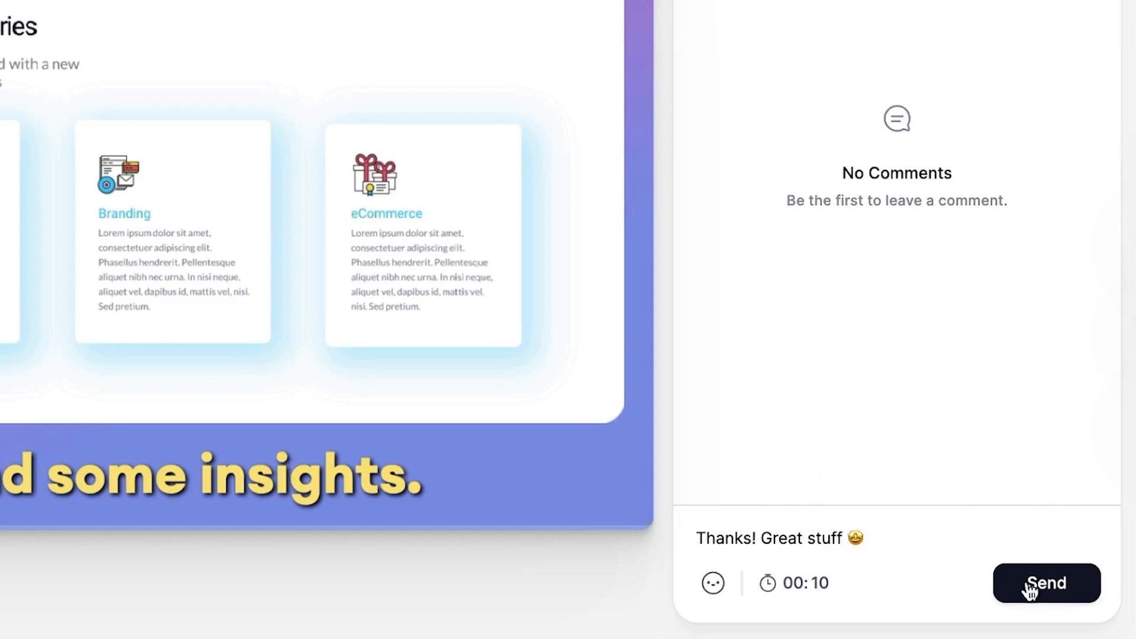
{"action": "left_click", "coordinate": [1045, 582]}
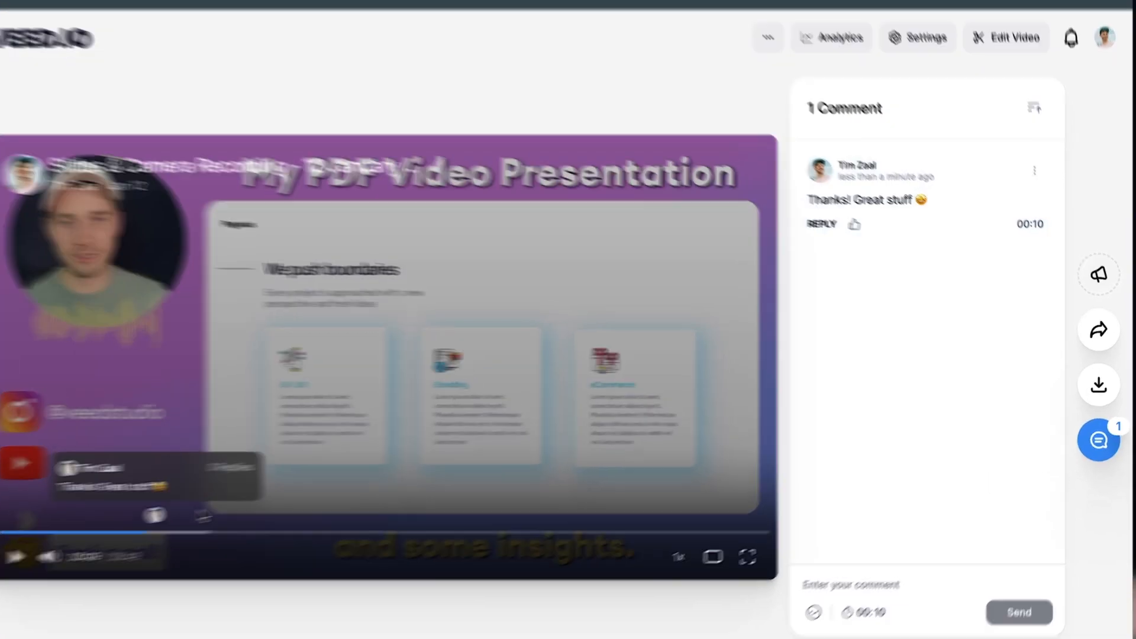
Add two custom colleague link buttons and show the download format options.
{"action": "left_click", "coordinate": [1098, 227]}
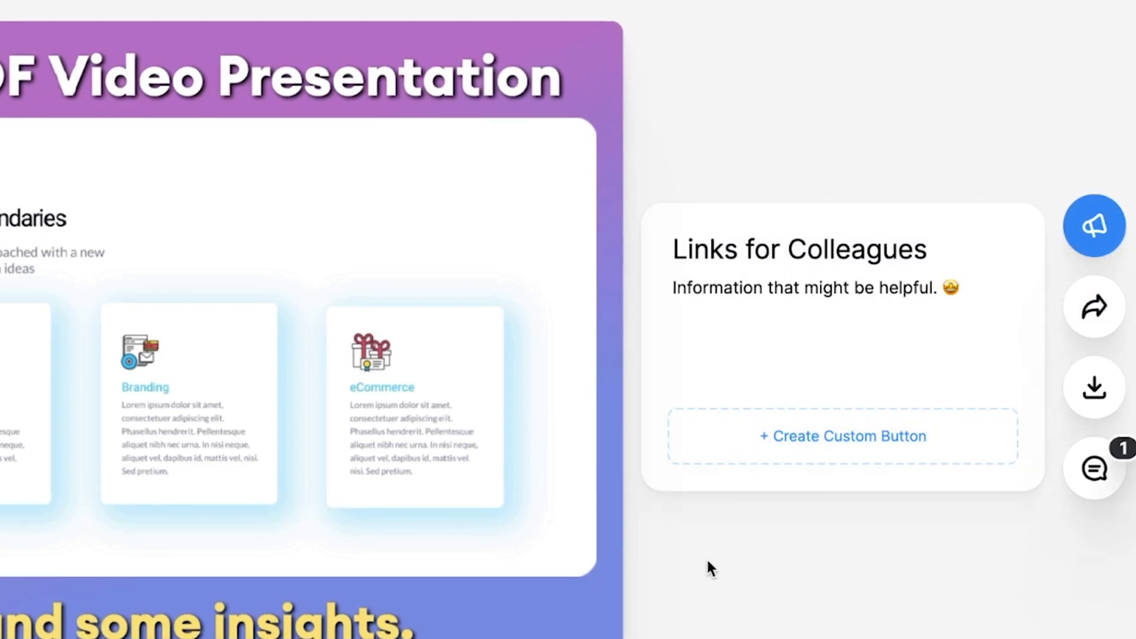
{"action": "left_click", "coordinate": [842, 435]}
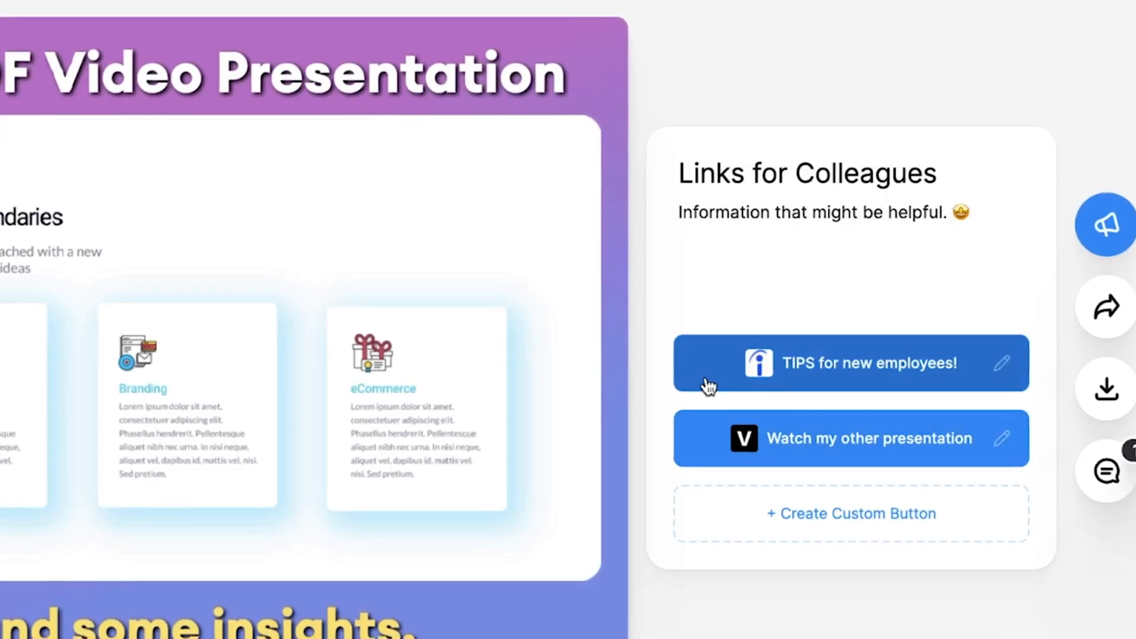
{"action": "left_click", "coordinate": [1112, 389]}
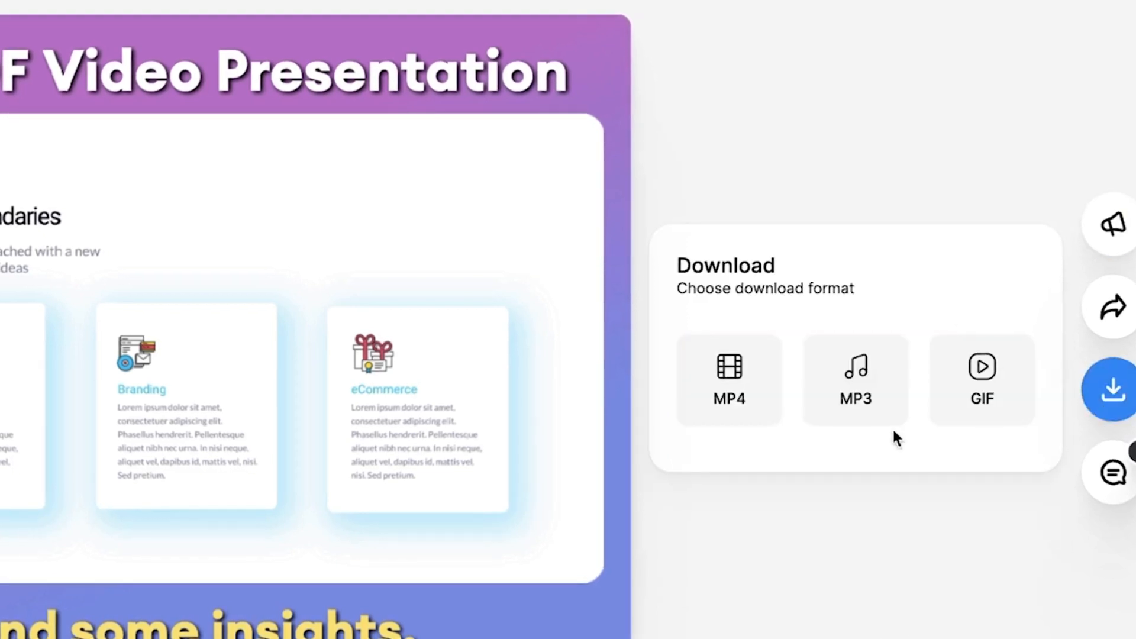